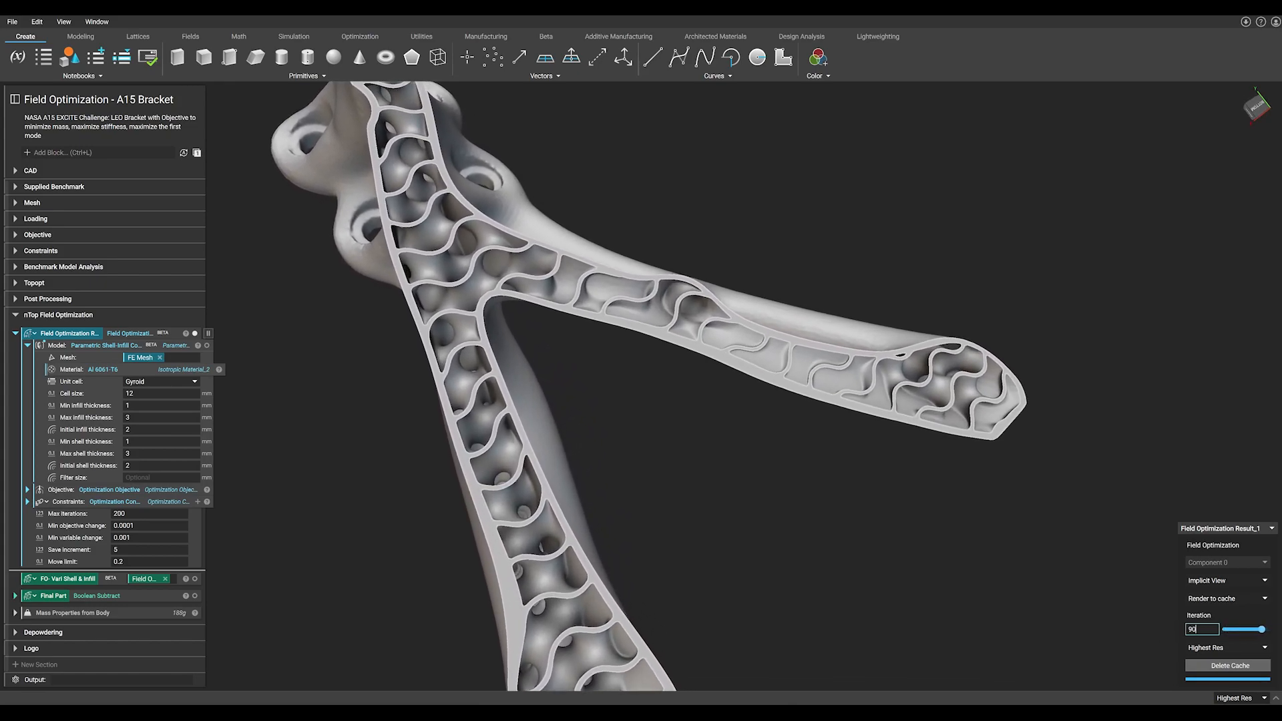
Orbit the gyroid-infilled cross-section of the bracket to inspect it.
drag(1267, 629, 1224, 629)
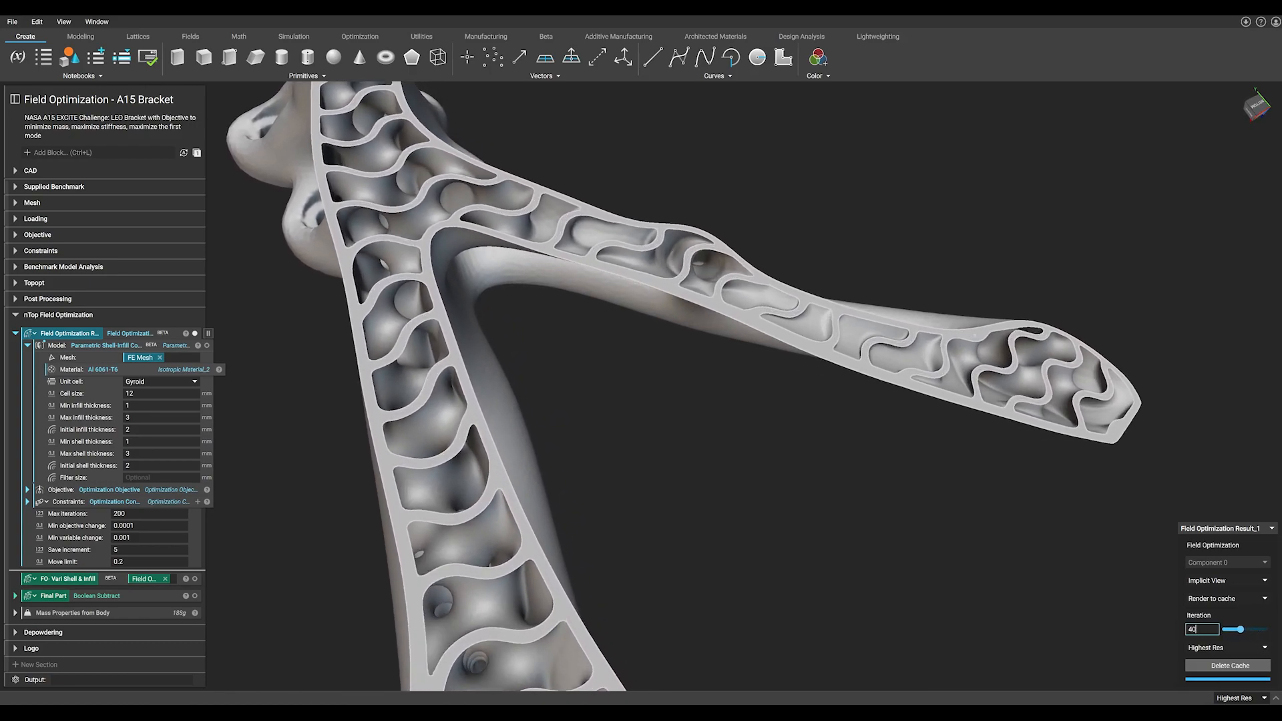
drag(1234, 629, 1256, 628)
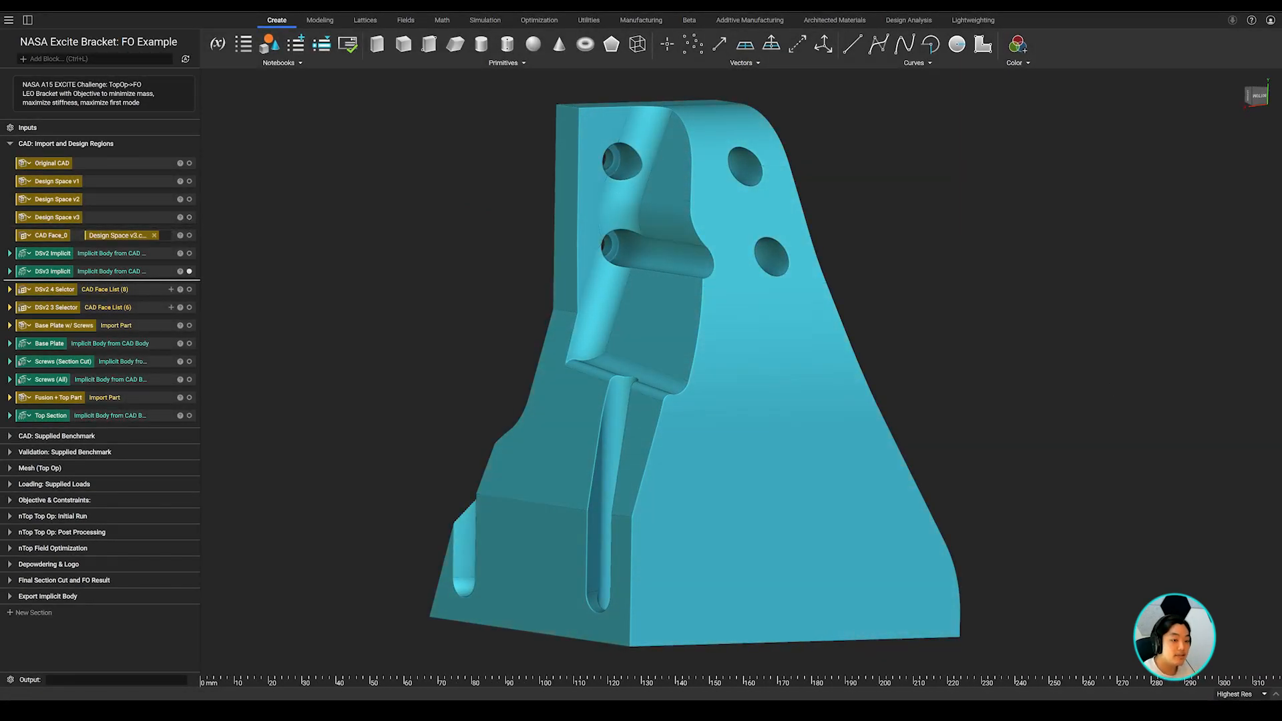
Show the Top Op mesh settings and the field optimization objective responses.
click(587, 20)
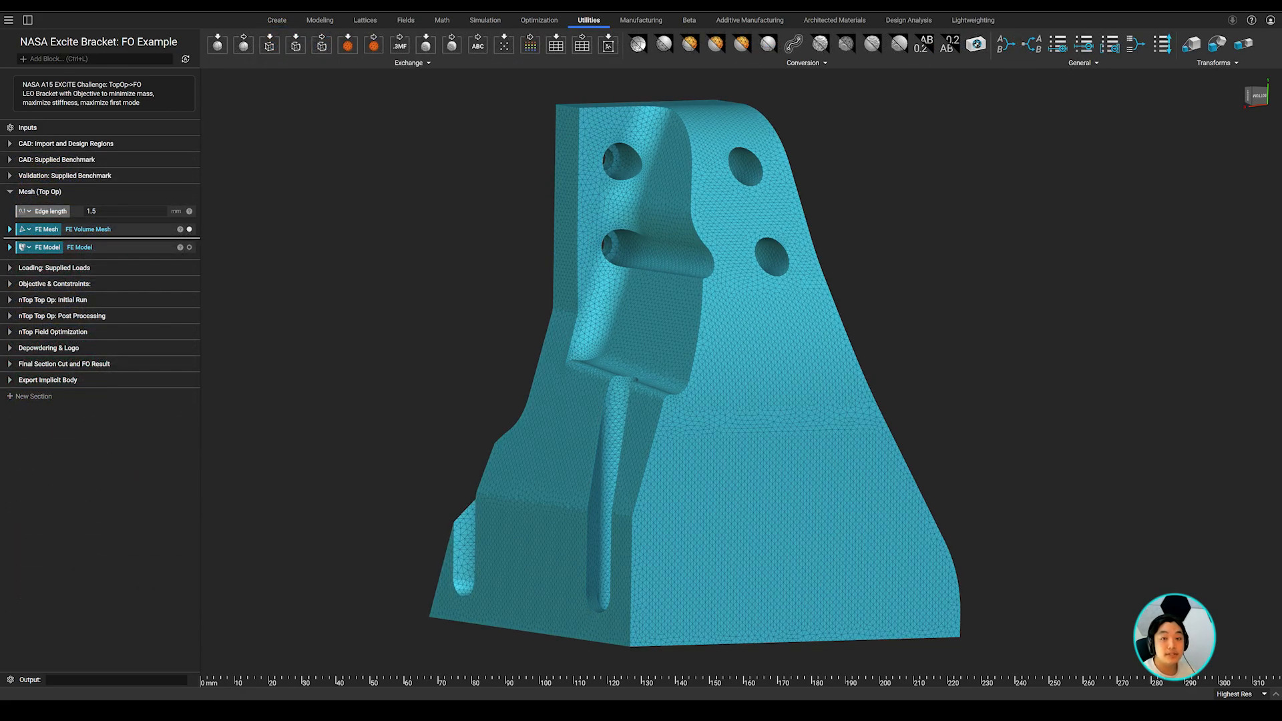
click(538, 20)
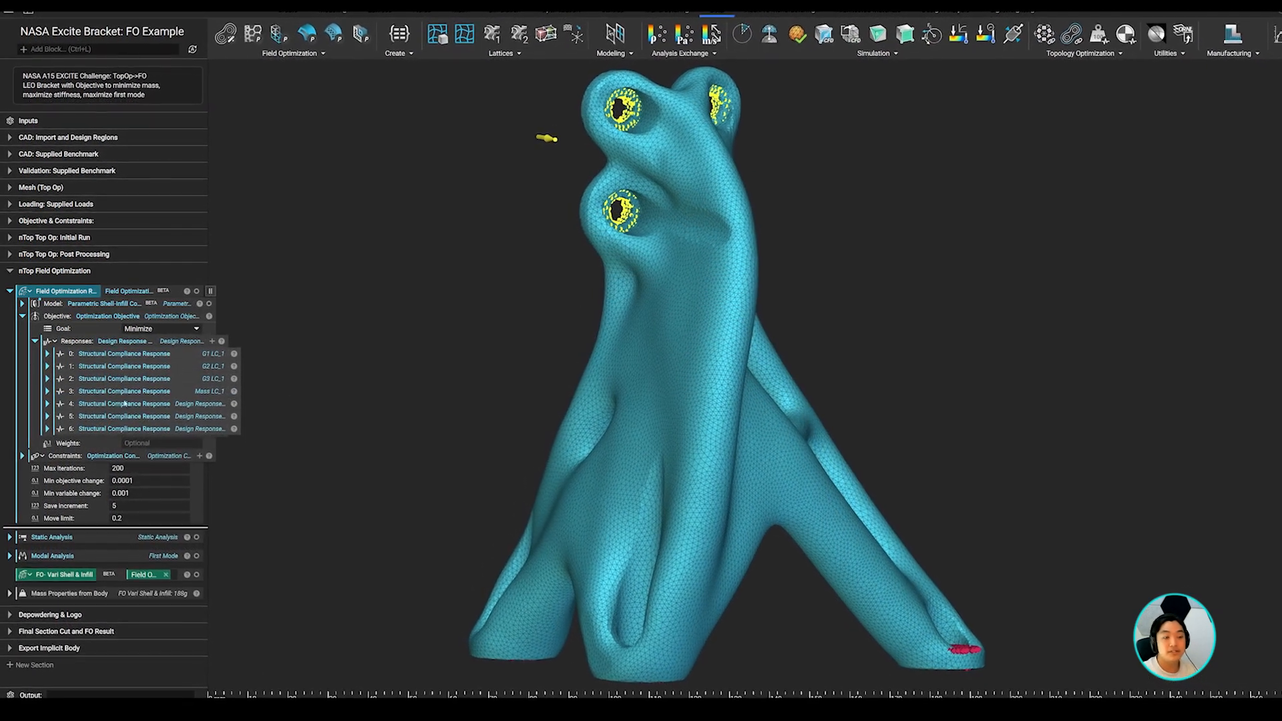
Reveal the .35 volume fraction constraint and the Beta Field Optimization block list.
click(47, 353)
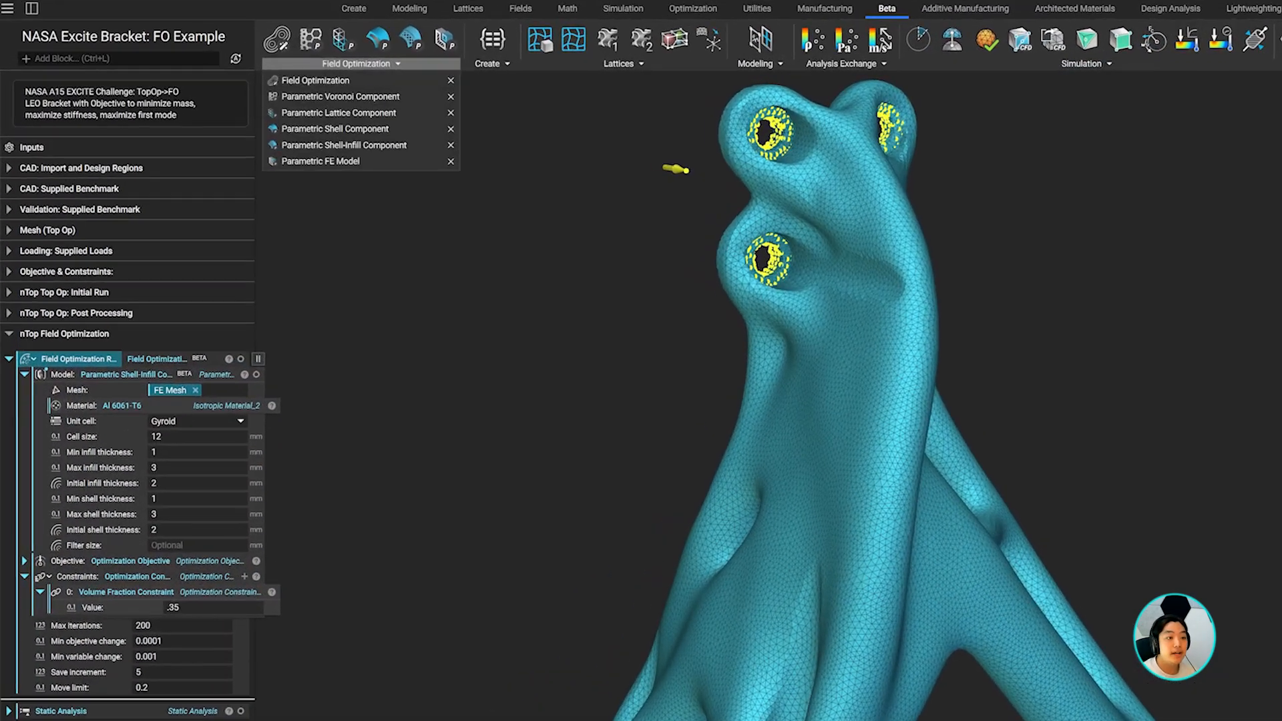
mouse_move(346, 145)
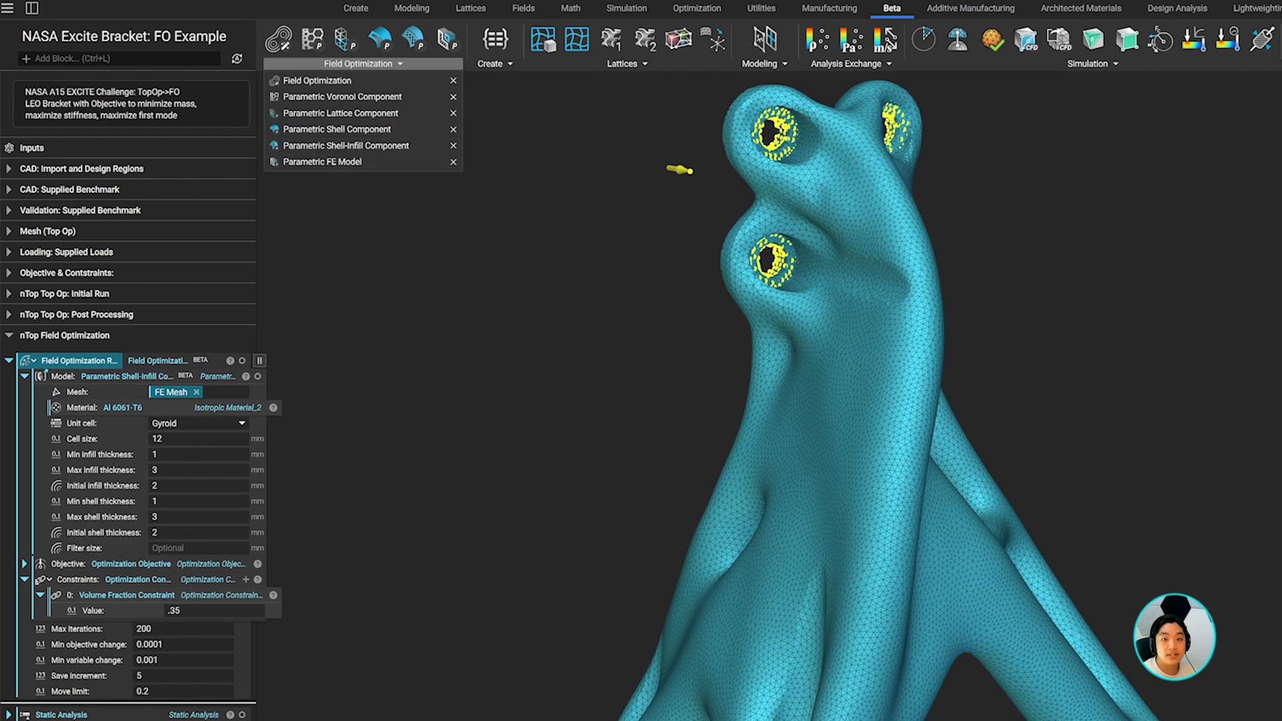
click(275, 376)
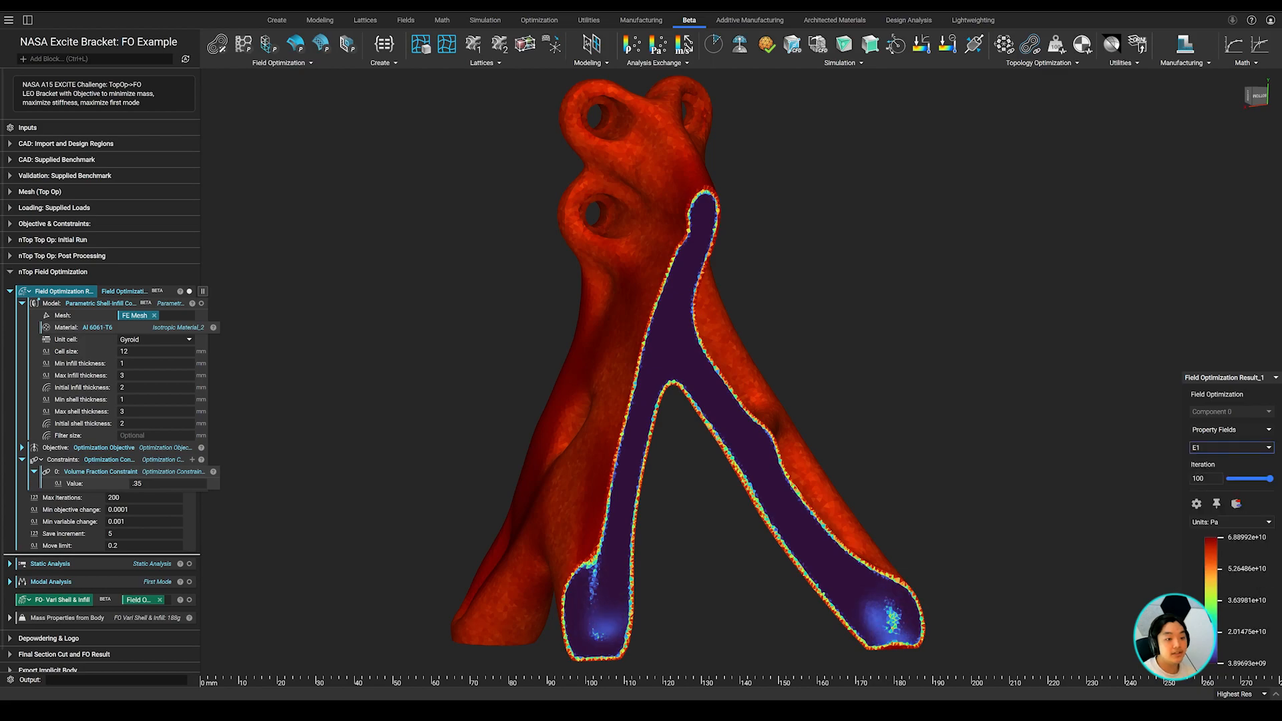
Display the final section-cut bracket with variable shell and gyroid infill on its base plate.
click(1225, 447)
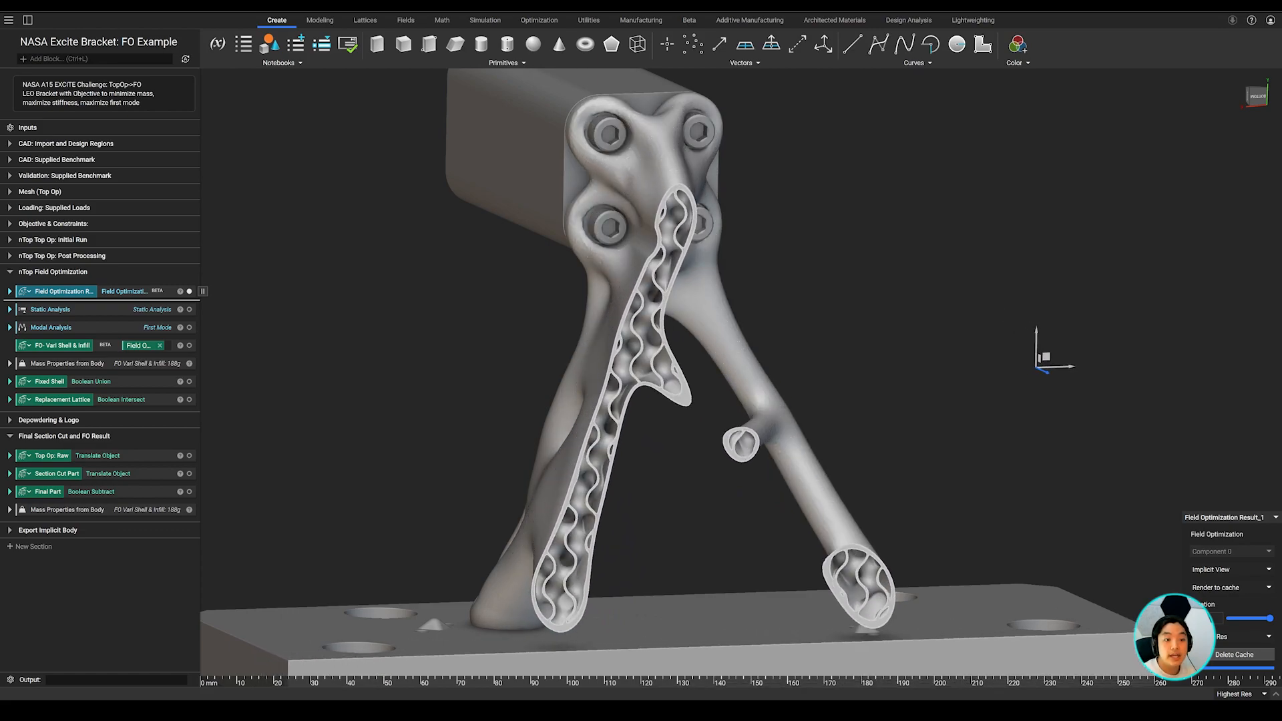
Show the initial topology optimization run's iso-contour result at iteration 37.
click(689, 20)
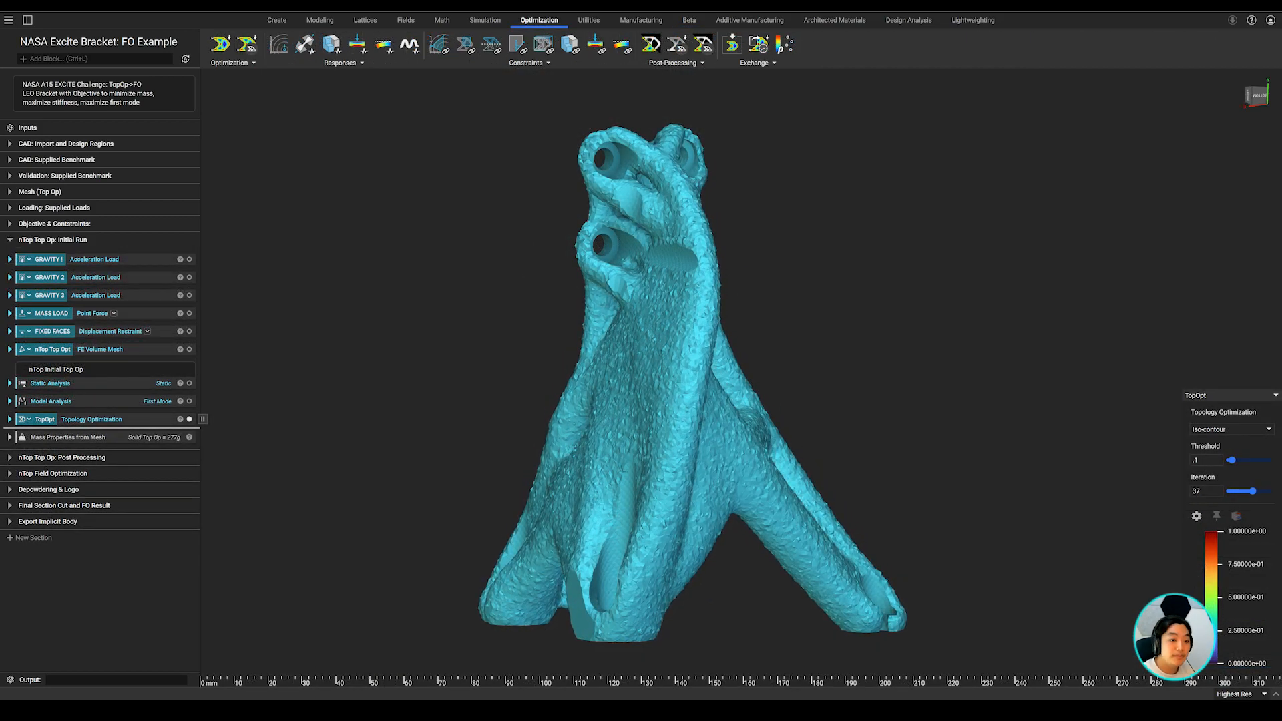
click(689, 20)
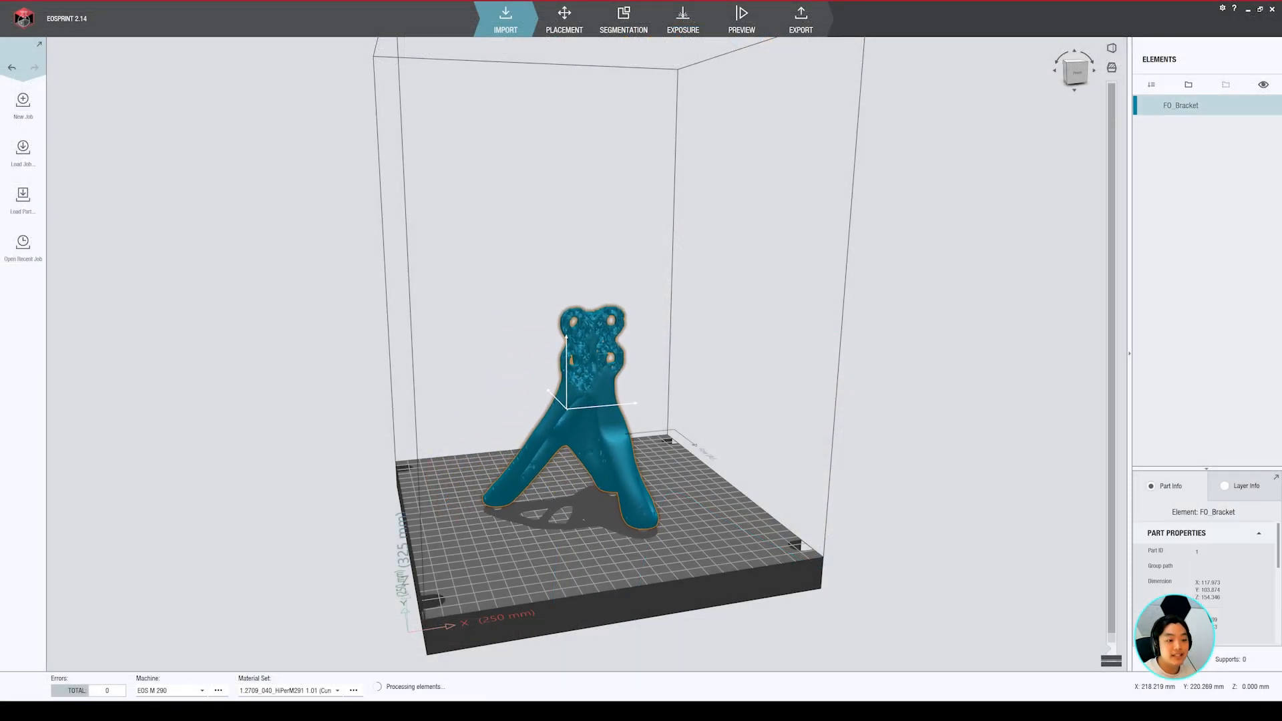
Load the FO_Bracket part onto the EOS M 290 build platform.
click(623, 17)
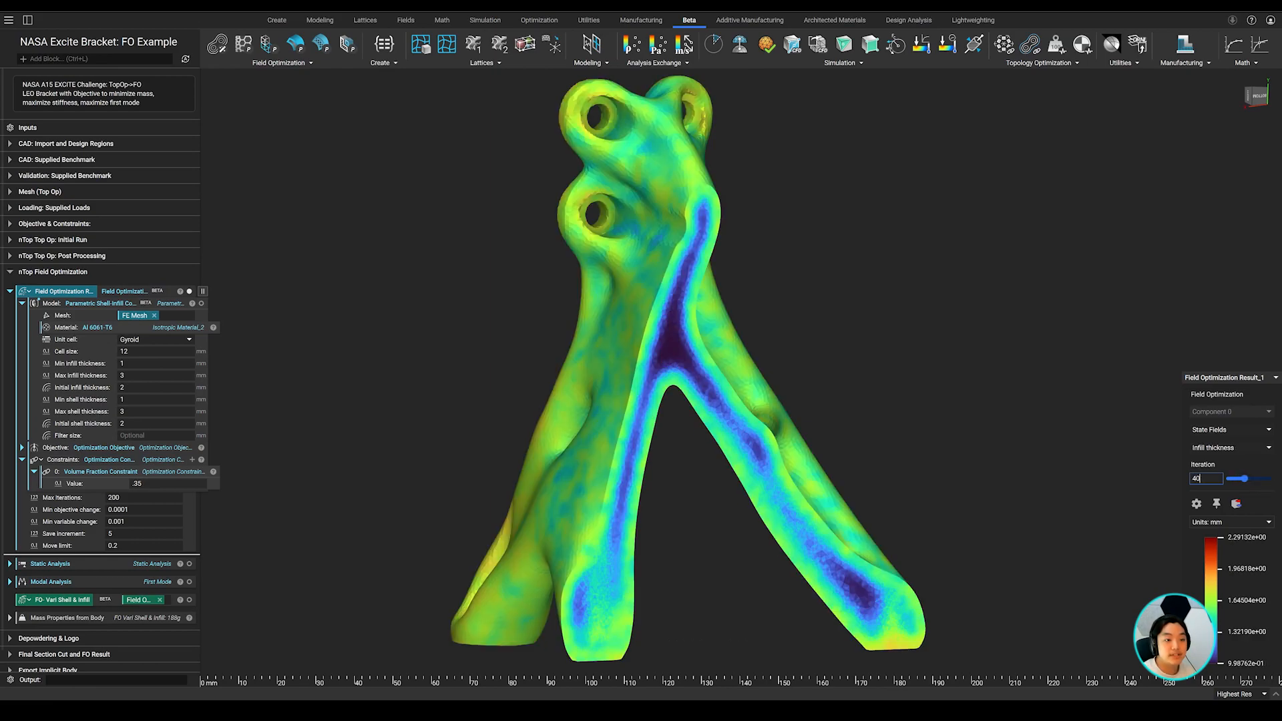
Review the infill thickness field and the gravity, mass load, volume fraction and frequency constraints.
drag(1242, 478, 1273, 478)
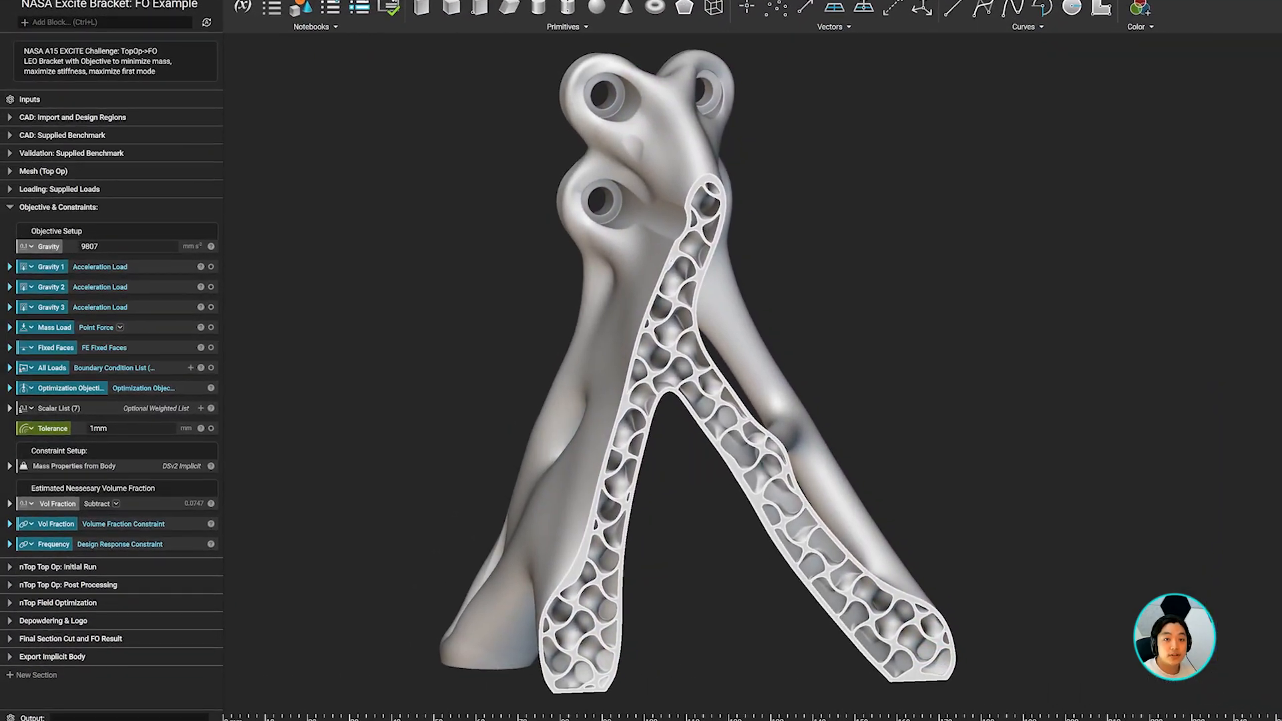
scroll(down, 3)
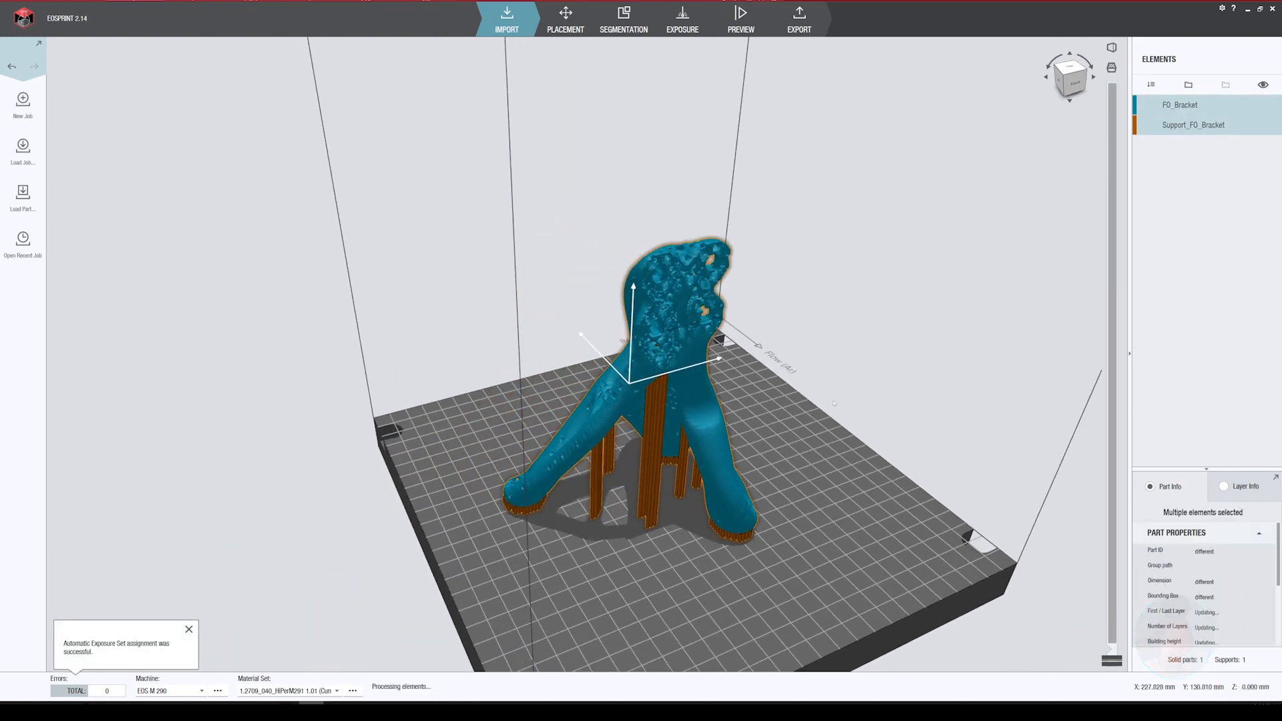
Generate Support_FO_Bracket beneath the FO_Bracket on the build plate.
click(623, 17)
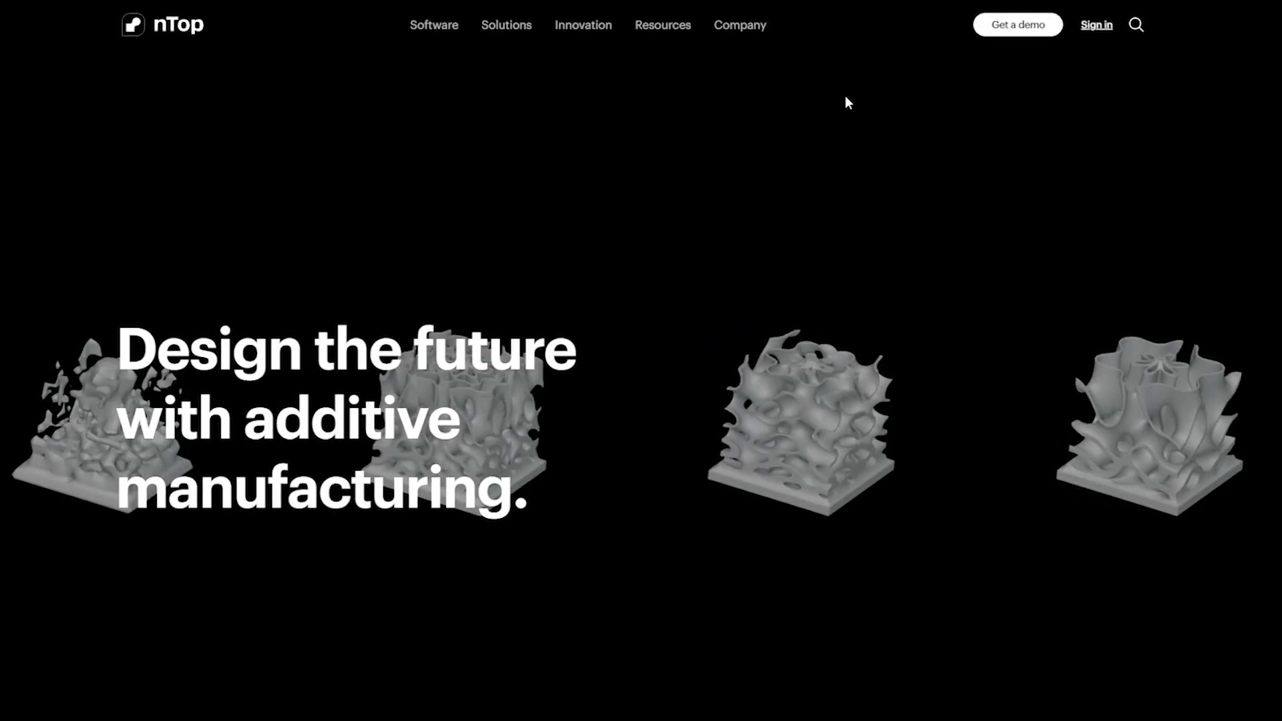
Search the nTop Support knowledge base for 'Field Optimization' and read the article.
click(1017, 24)
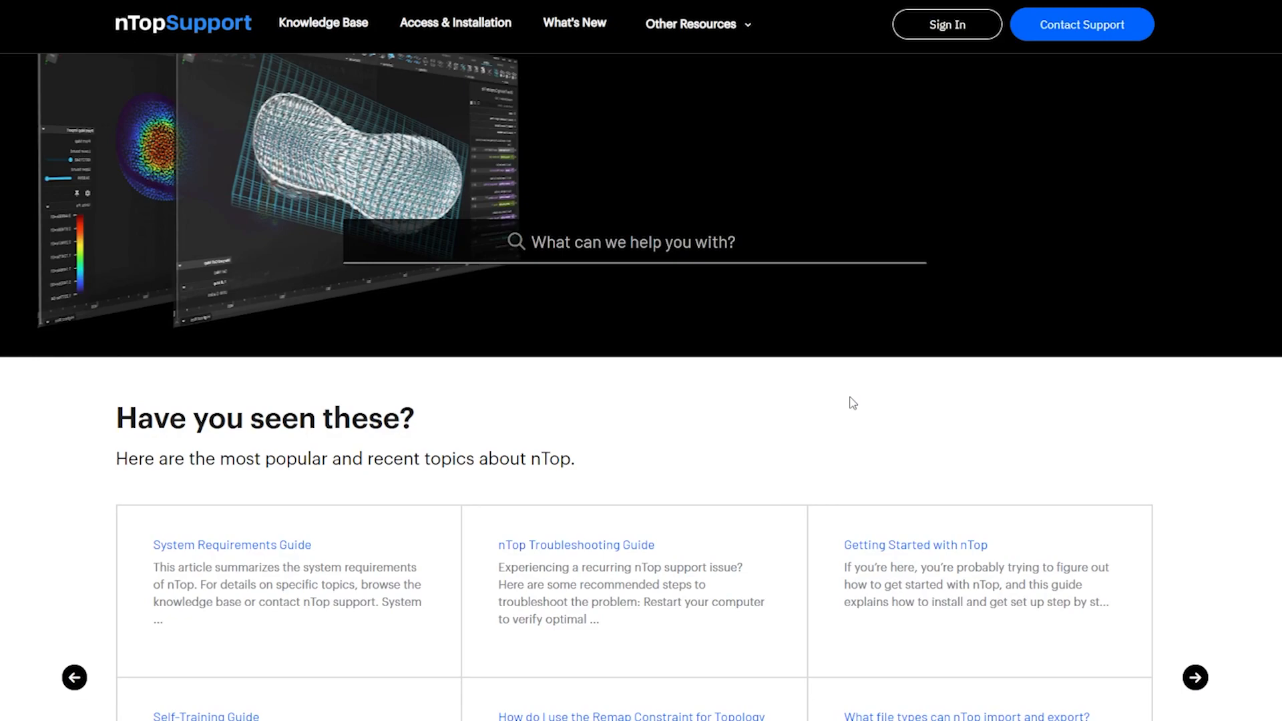
click(633, 242)
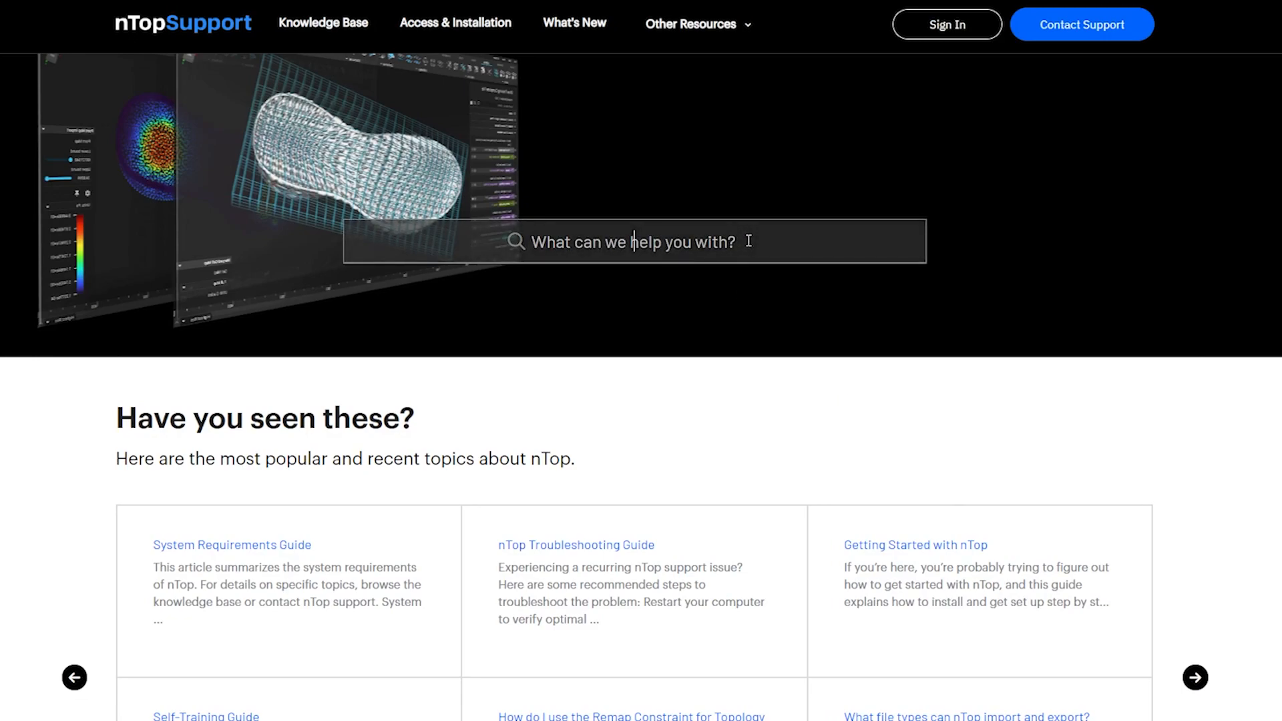
text(Field Optimization)
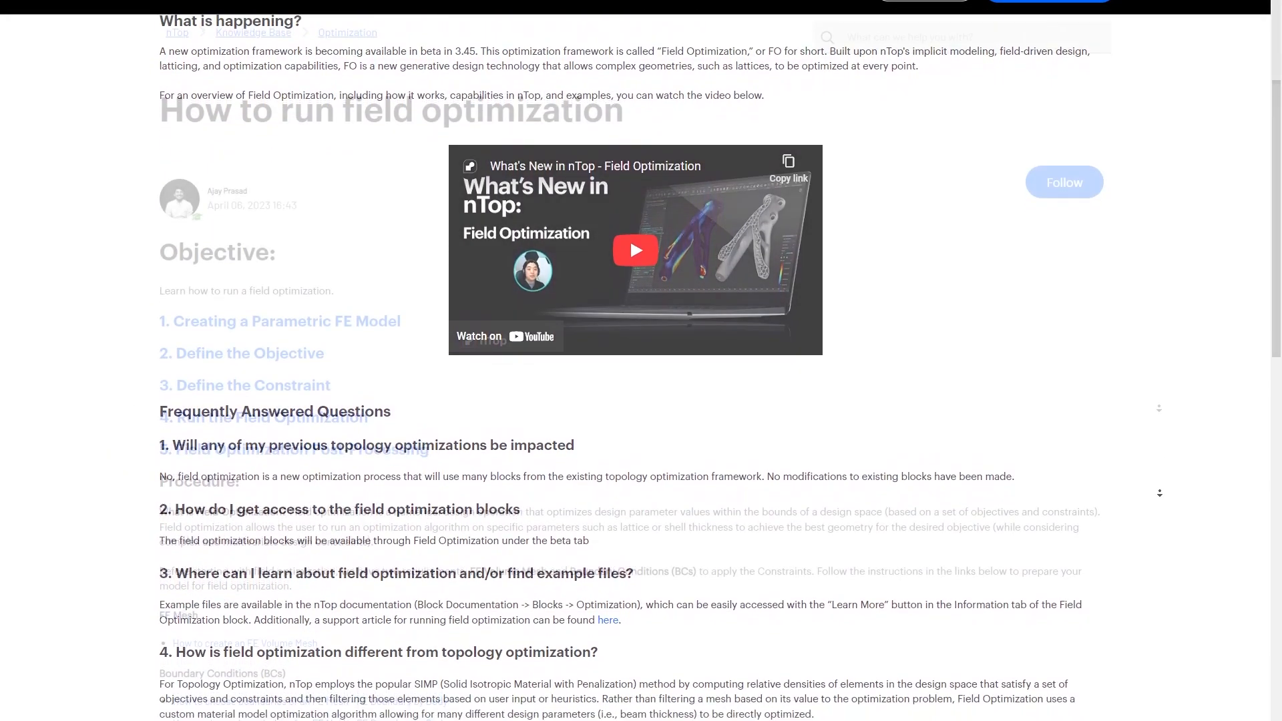
scroll(down, 3)
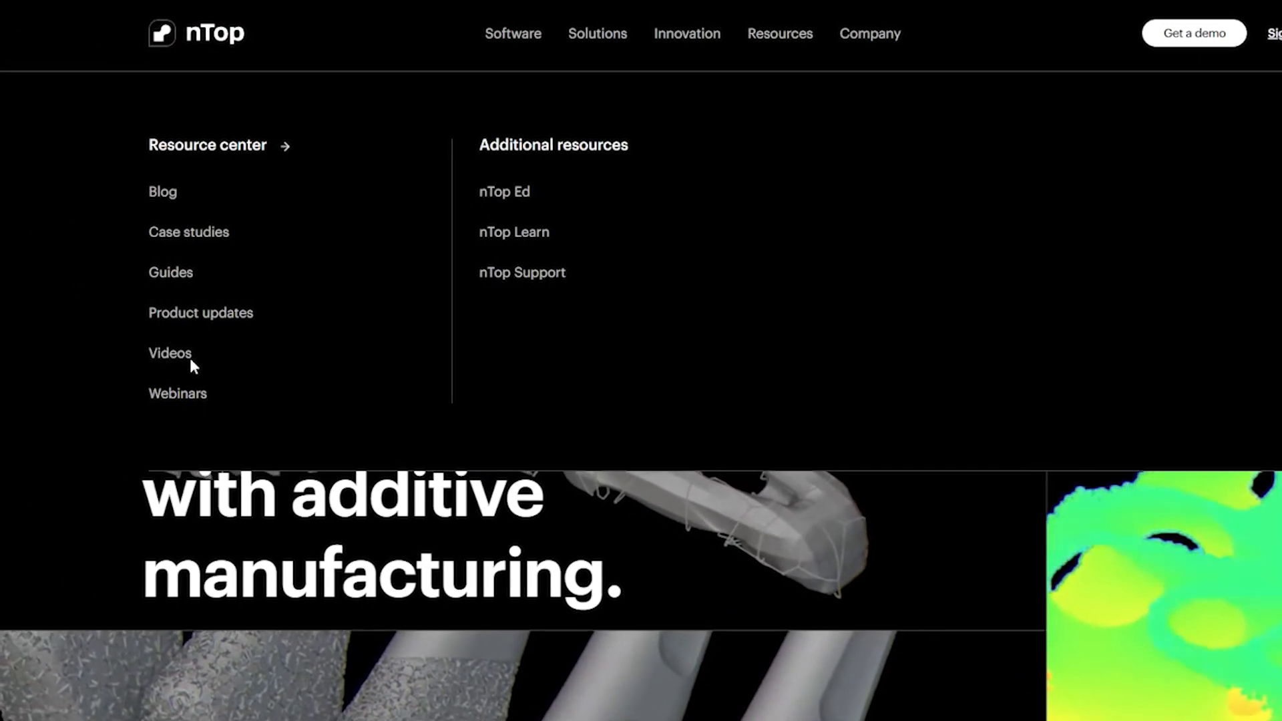
Go to the nTop.com video resources library listing 253 results.
click(169, 352)
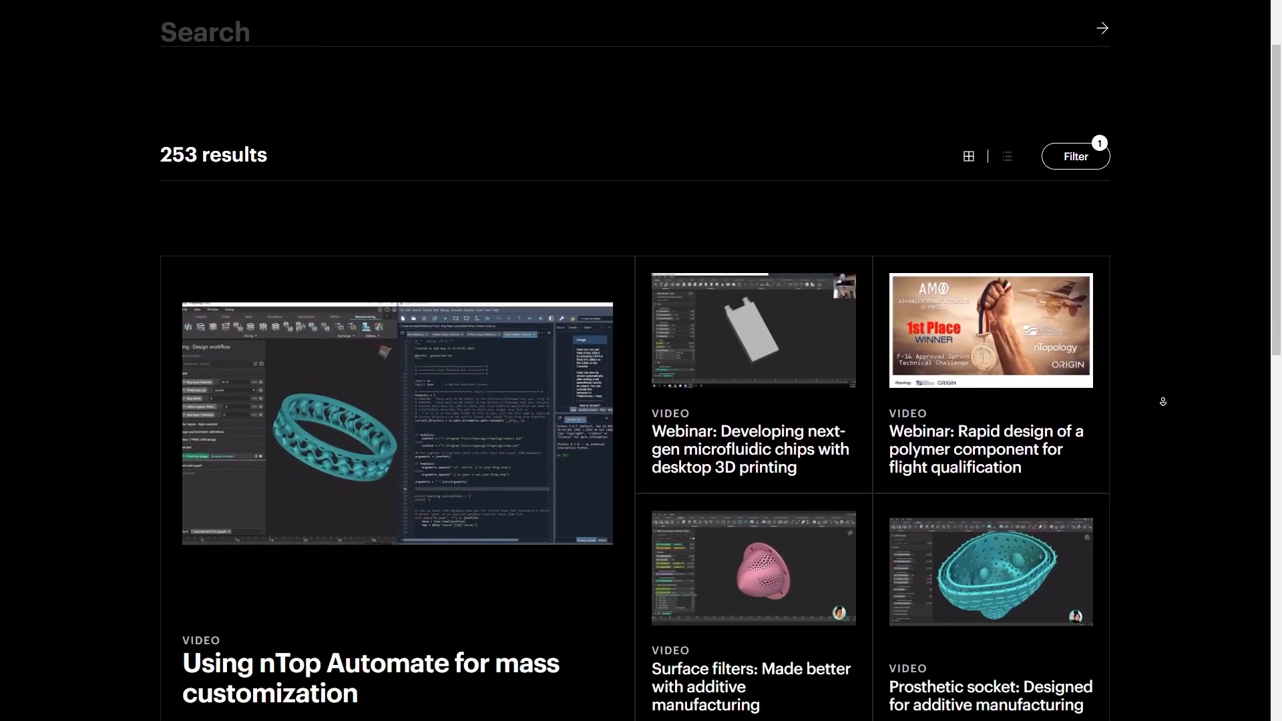